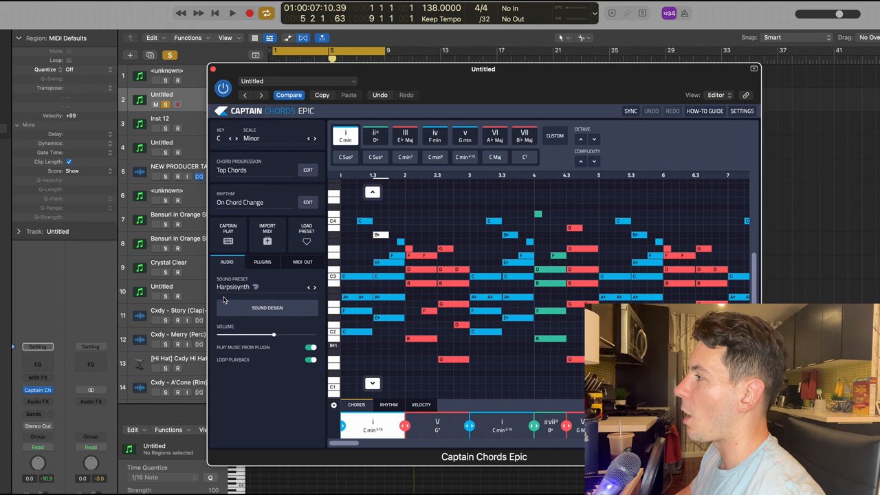
mouse_move(299, 297)
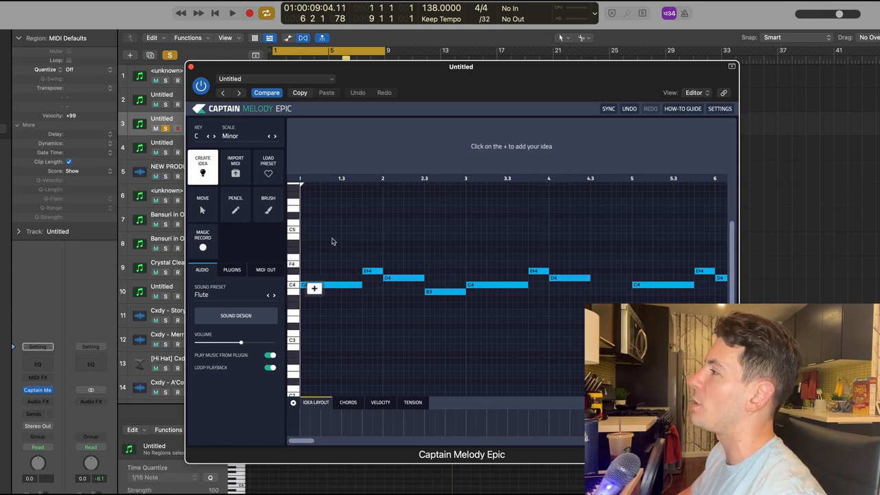
mouse_move(366, 258)
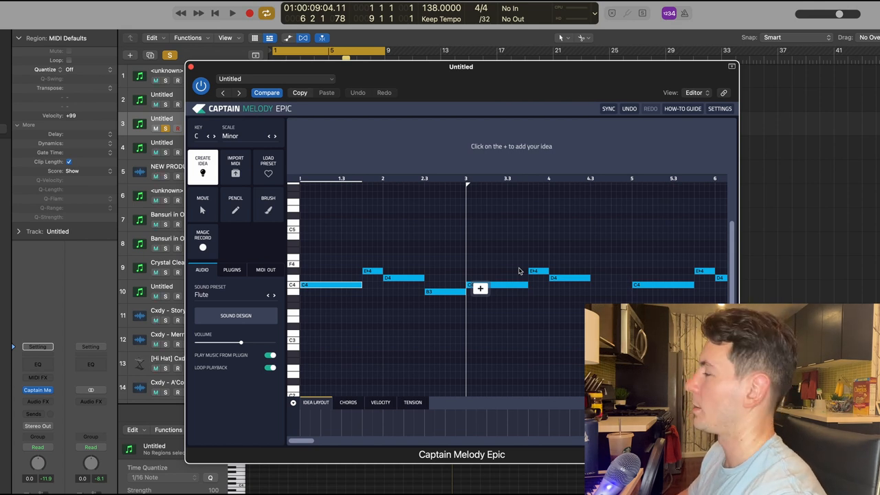
mouse_move(548, 321)
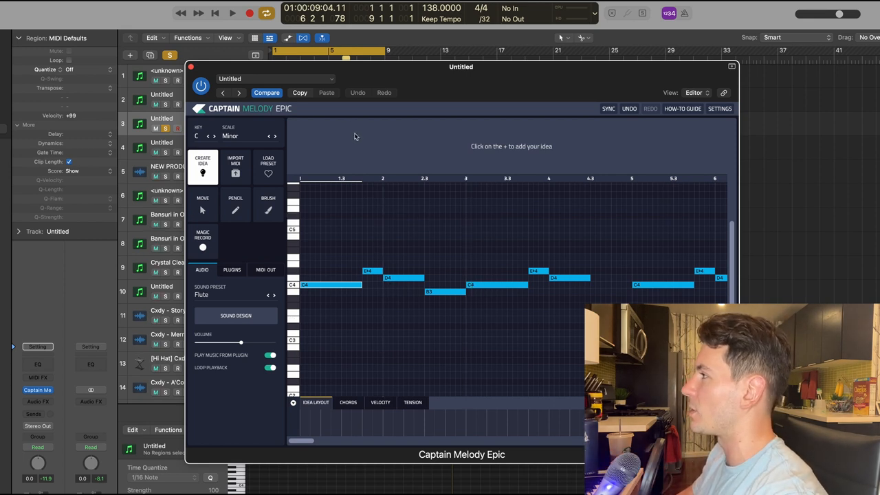
- Play the C minor flute melody from Logic's transport, stop it, then play again
left_click(232, 13)
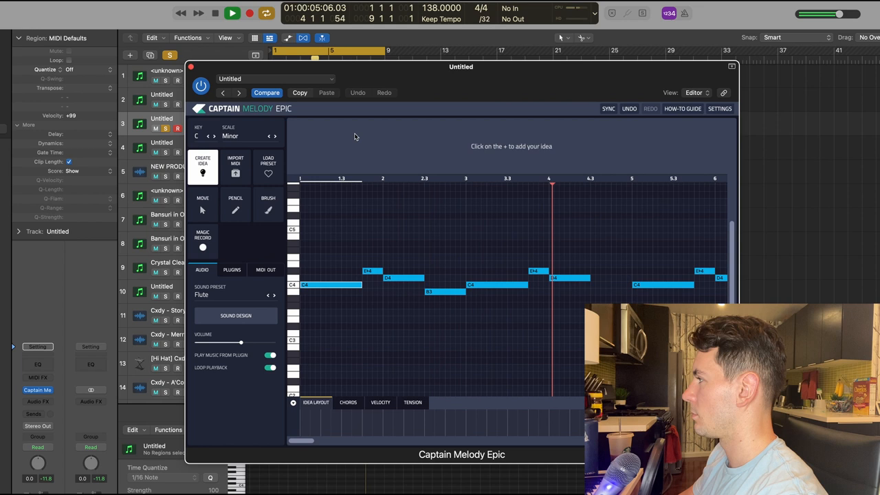
left_click(216, 13)
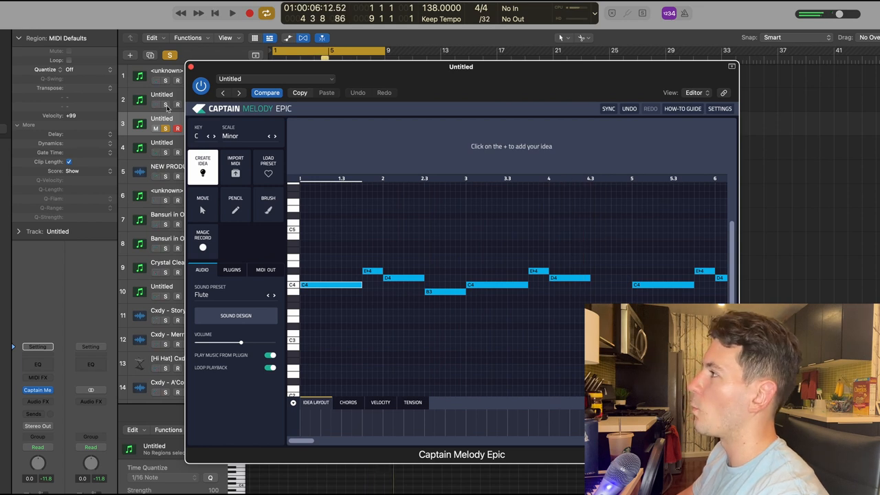
left_click(233, 12)
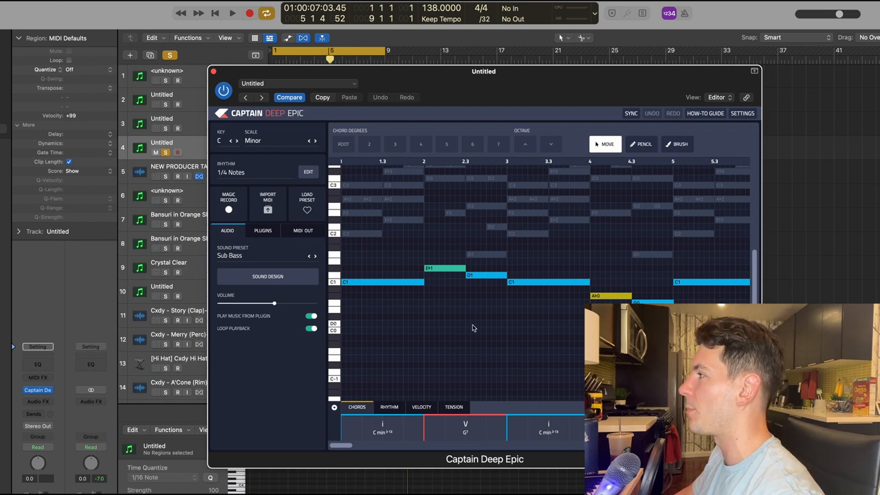
- Audition the quarter-note sub bass line with the full loop, replay from the start, then close Captain Deep
scroll("down", 3)
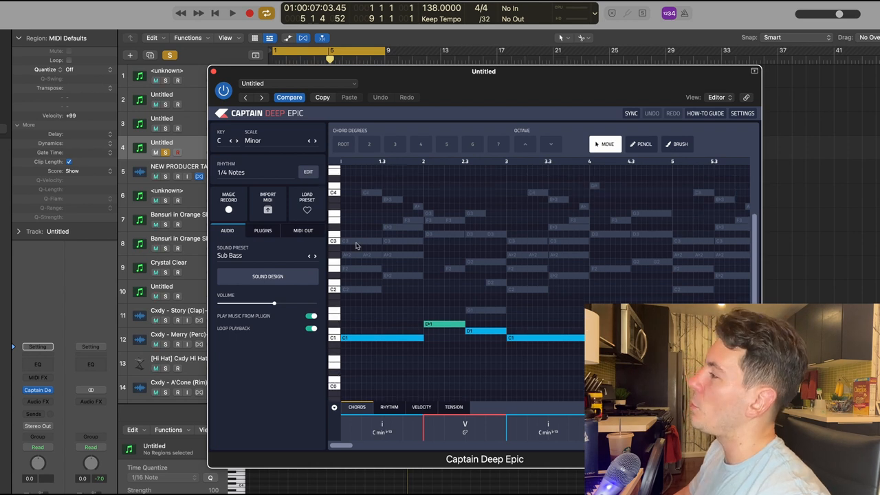
mouse_move(492, 320)
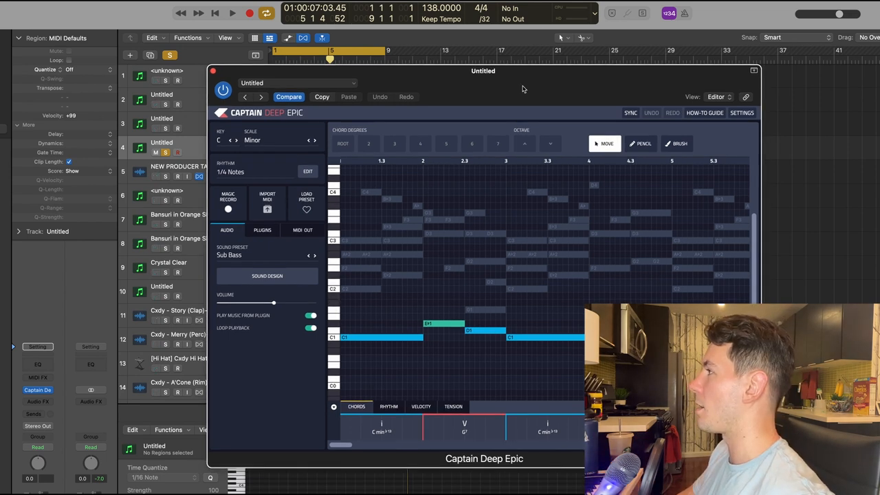
left_click(233, 13)
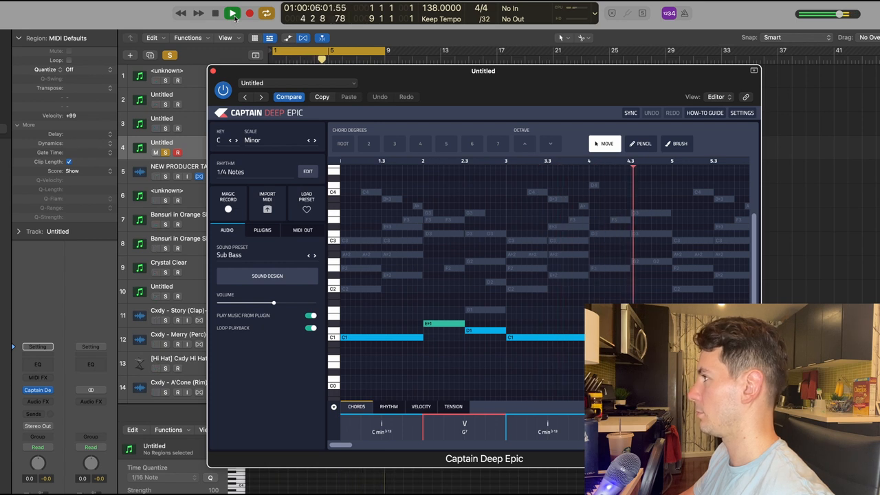
left_click(215, 12)
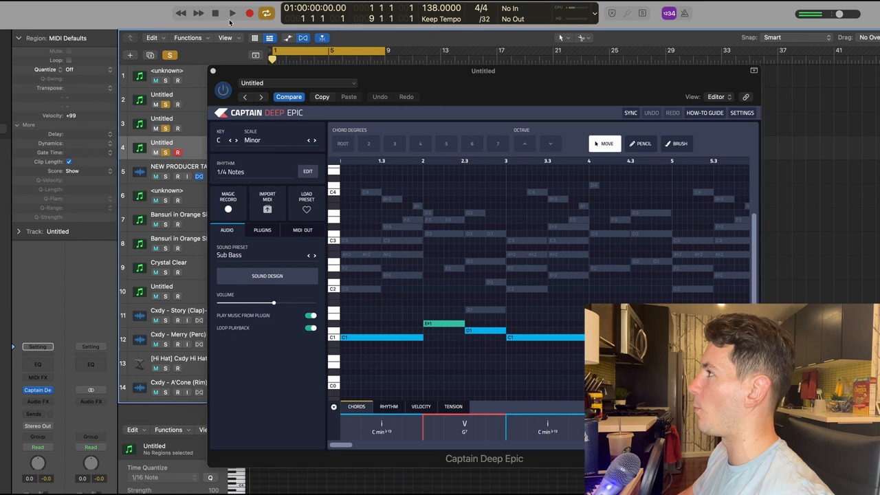
left_click(233, 12)
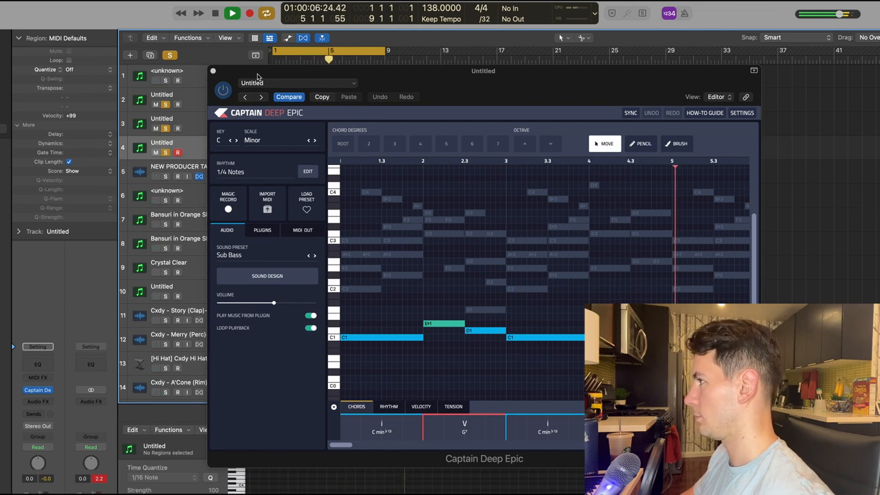
left_click(215, 14)
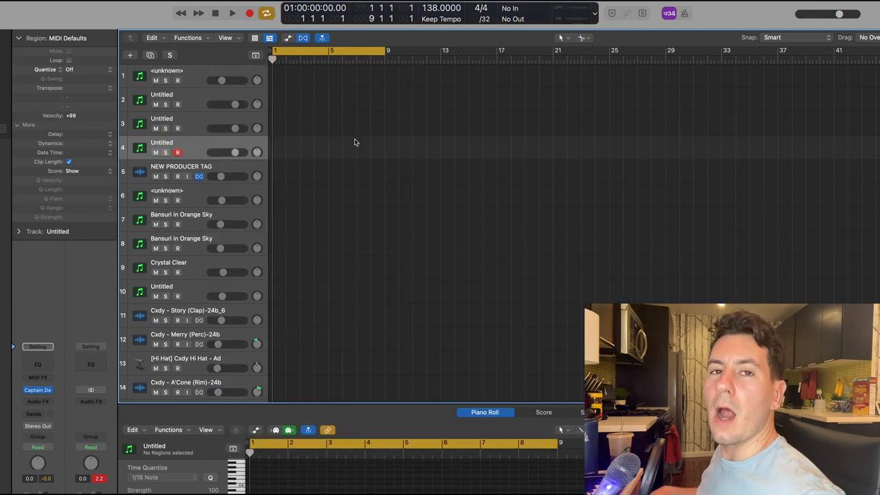
- Play the beat while viewing the eight-bar drum tracks from clap down to kicks
left_click(233, 13)
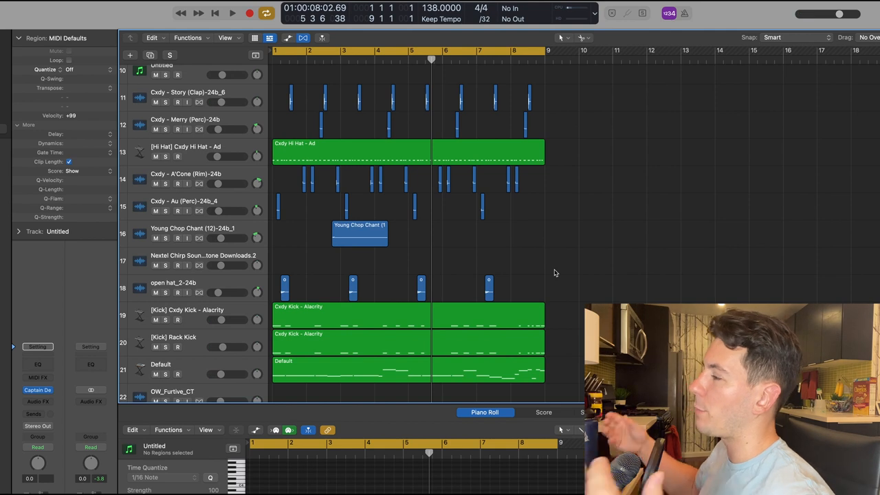
mouse_move(633, 153)
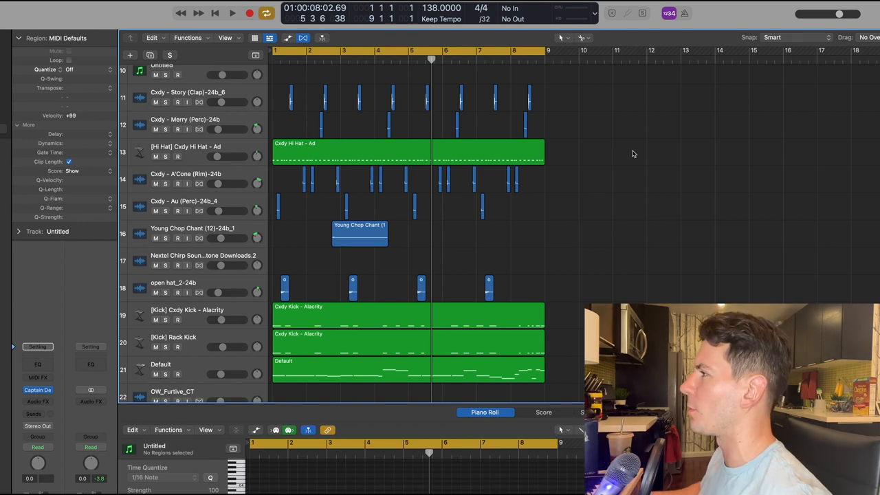
mouse_move(241, 209)
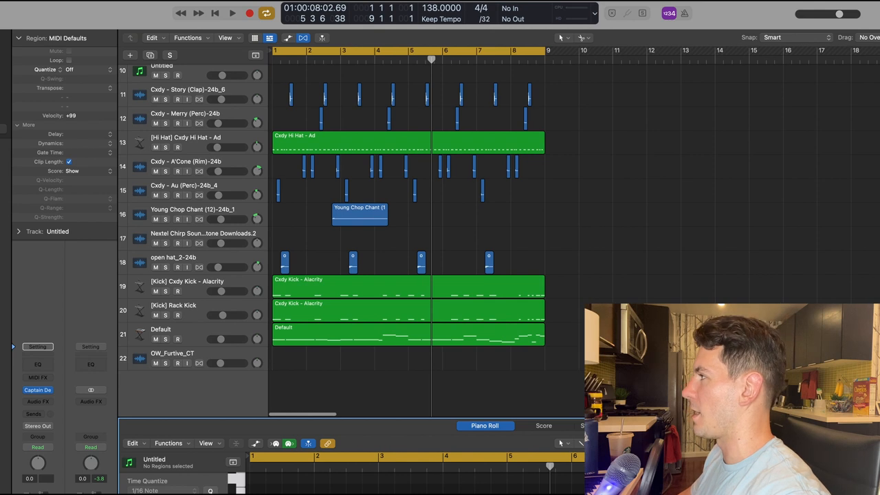
left_click(232, 12)
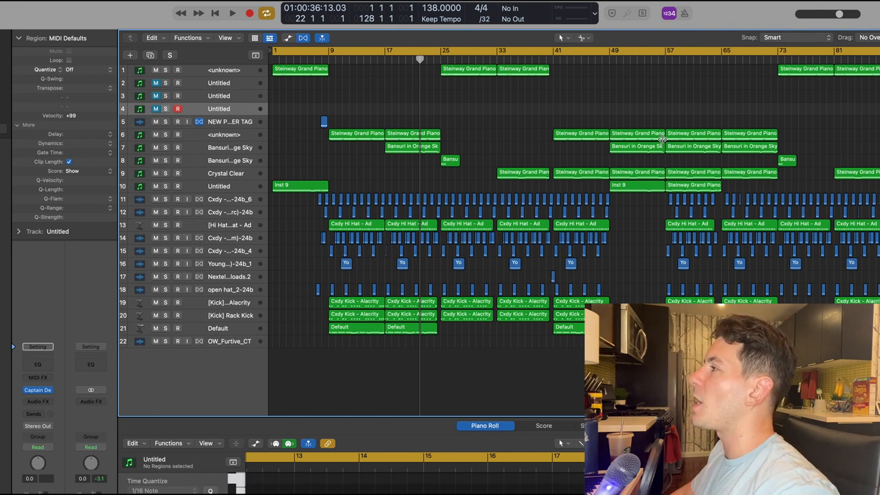
mouse_move(246, 70)
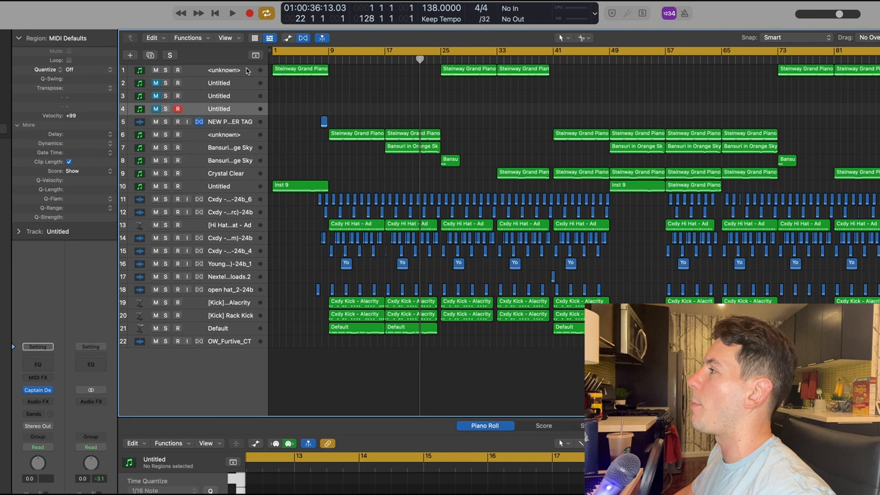
mouse_move(246, 70)
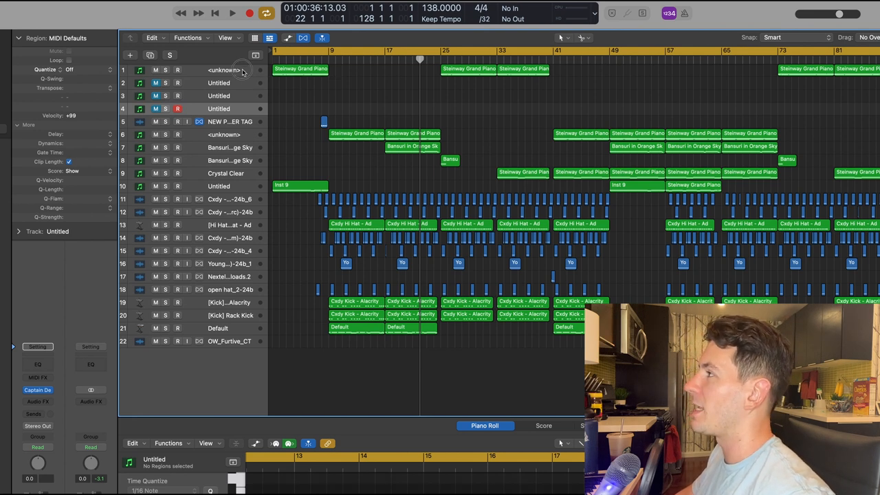
- Select and delete the Steinway Grand Piano region at bar 57 on track 10
left_click(223, 69)
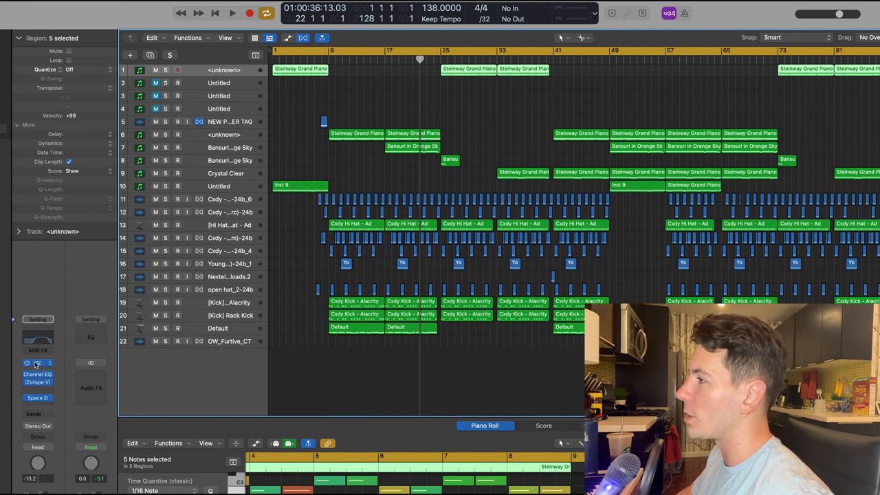
mouse_move(234, 365)
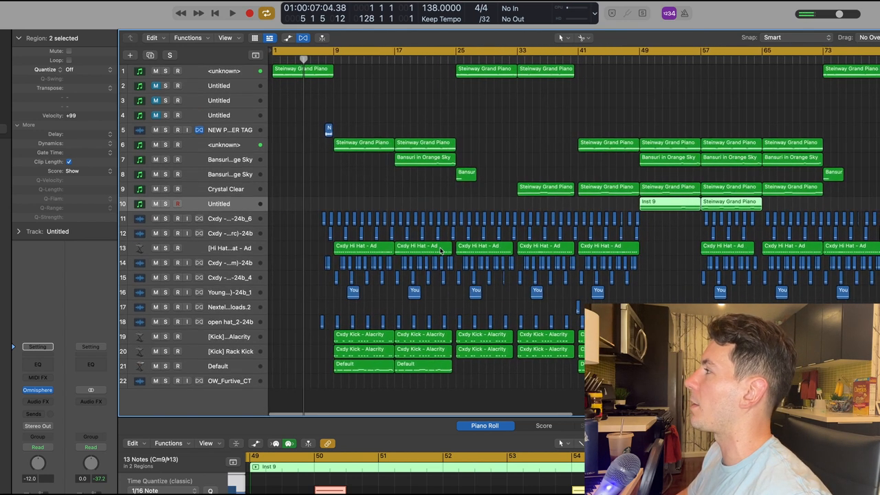
mouse_move(295, 112)
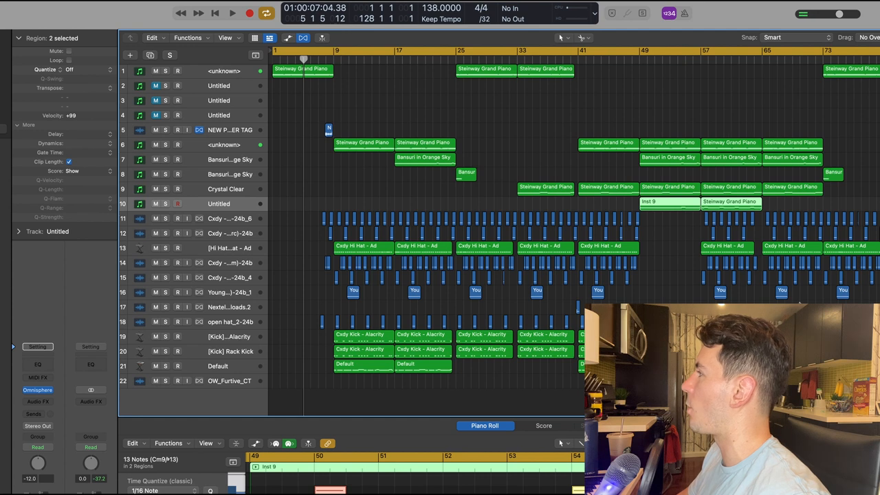
left_click(729, 201)
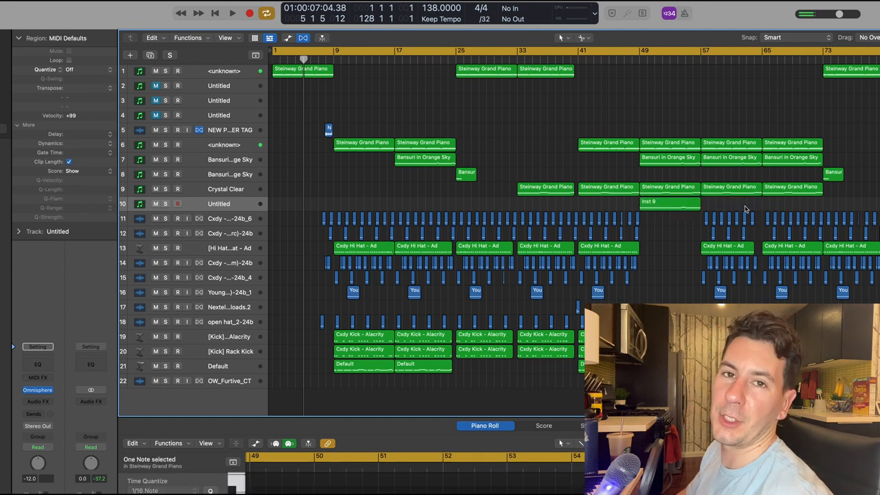
mouse_move(700, 236)
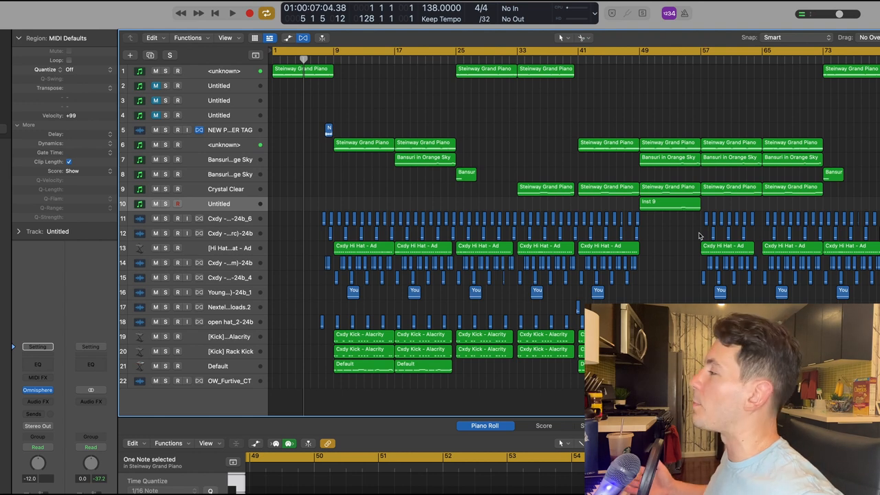